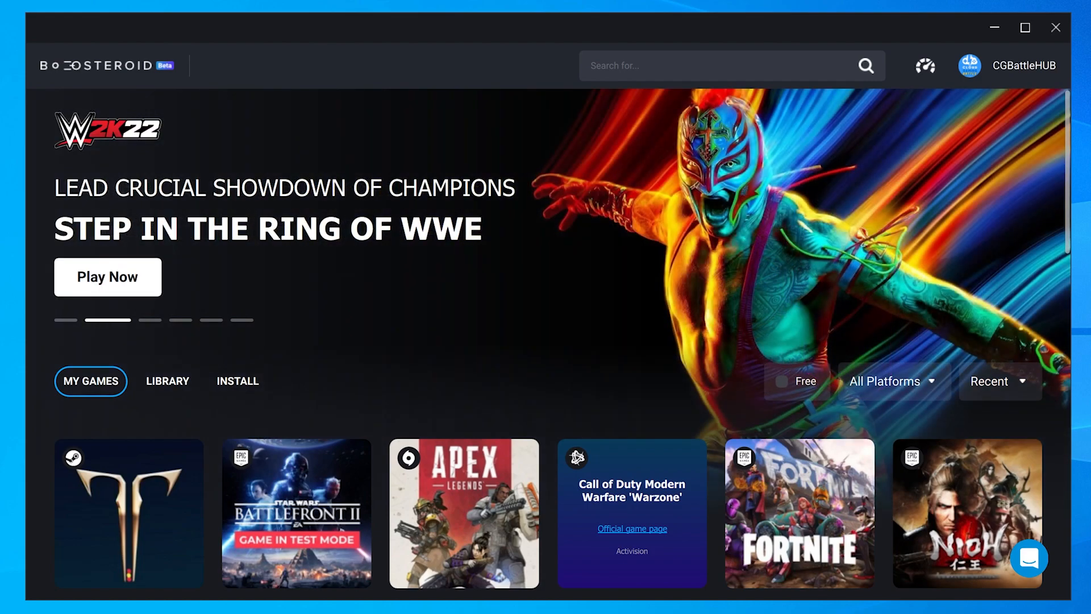
Browse the game library, start INSTALL & PLAY for ELDEN RING, and scroll through its Bandai Namco EULA
scroll("down", 3)
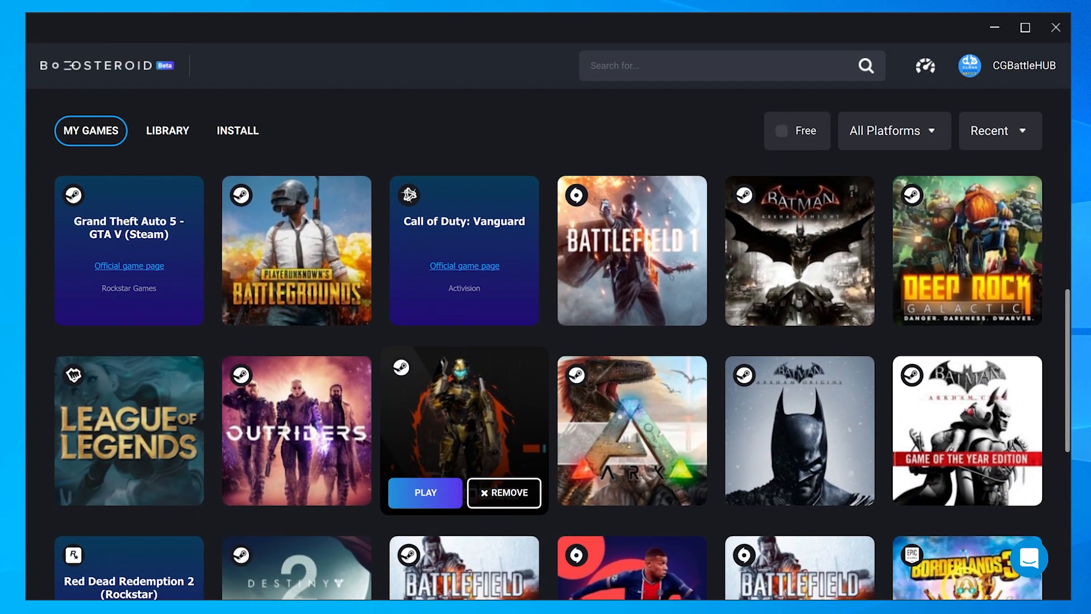
scroll("down", 3)
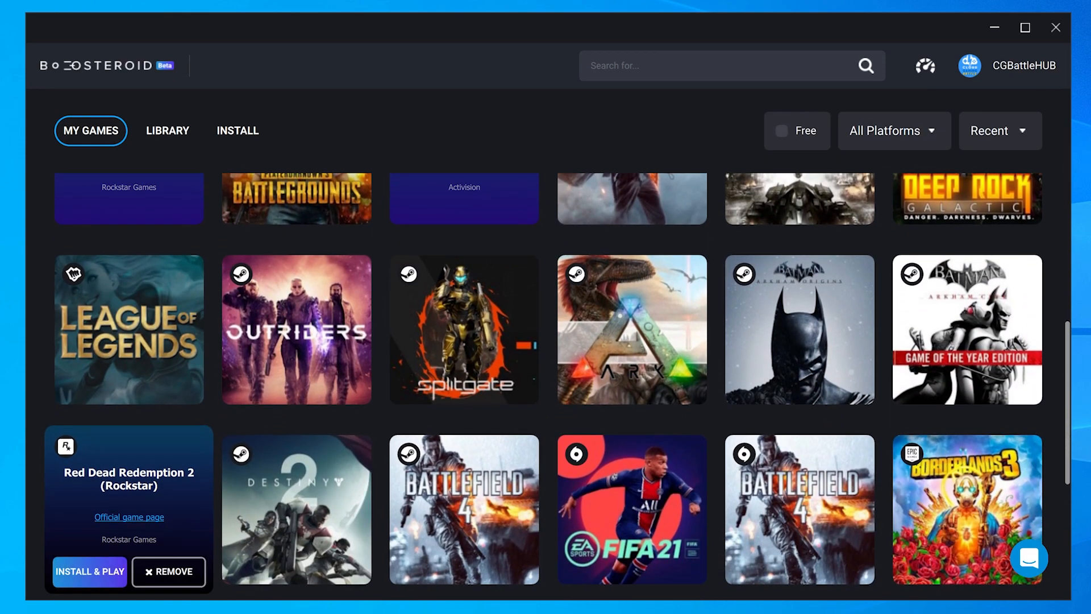
scroll("down", 3)
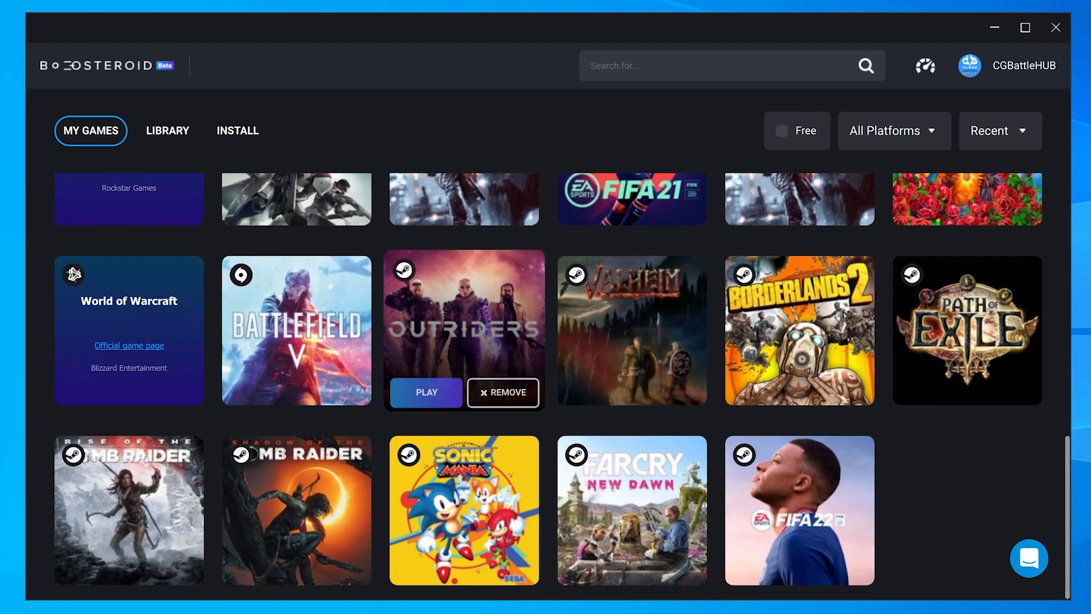
scroll("down", 3)
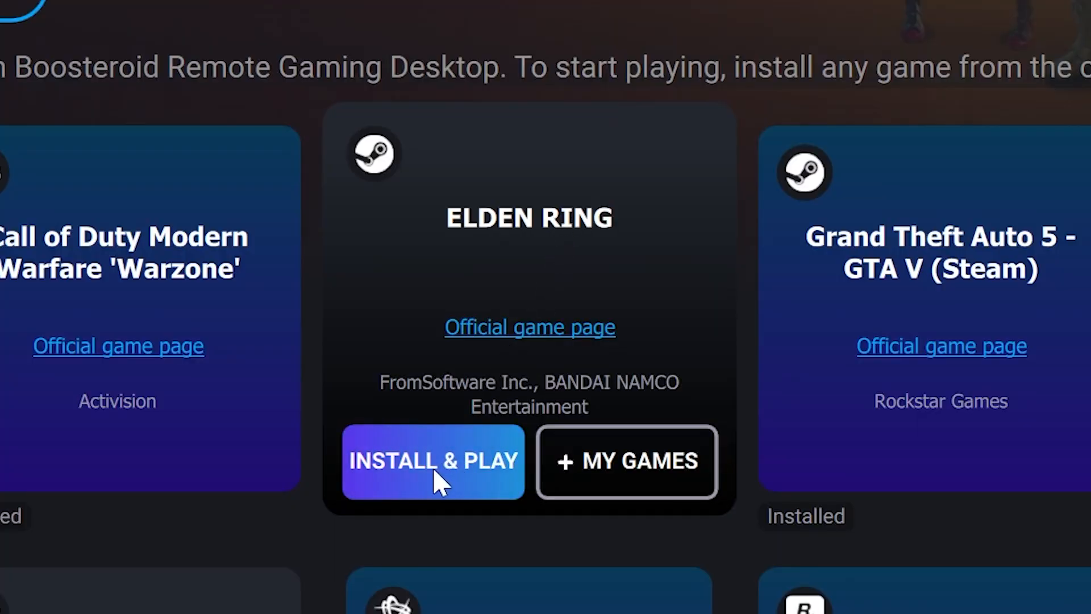
left_click(433, 462)
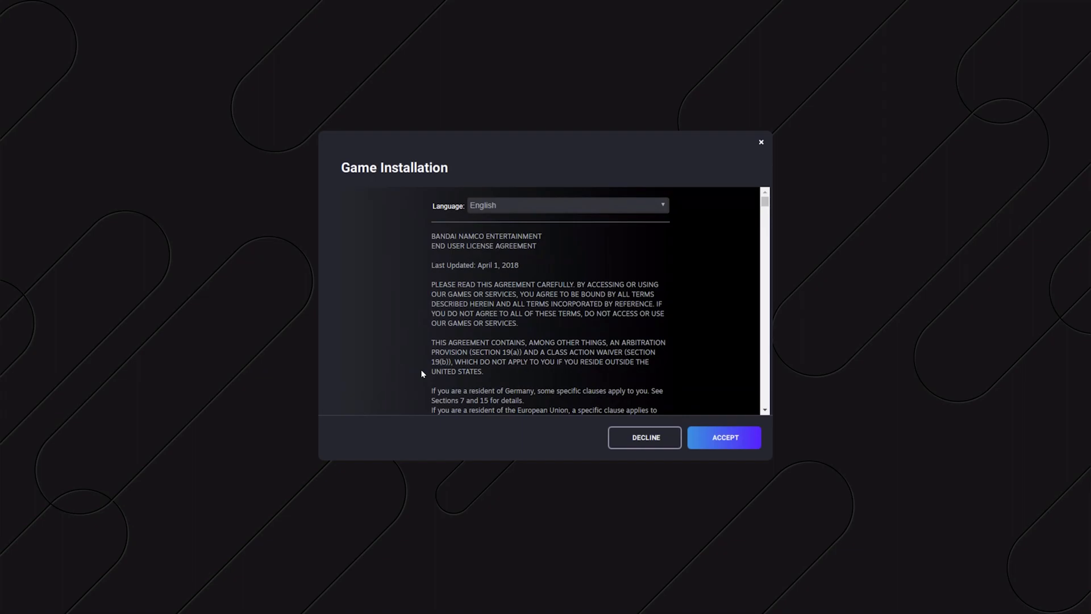
scroll("down", 3)
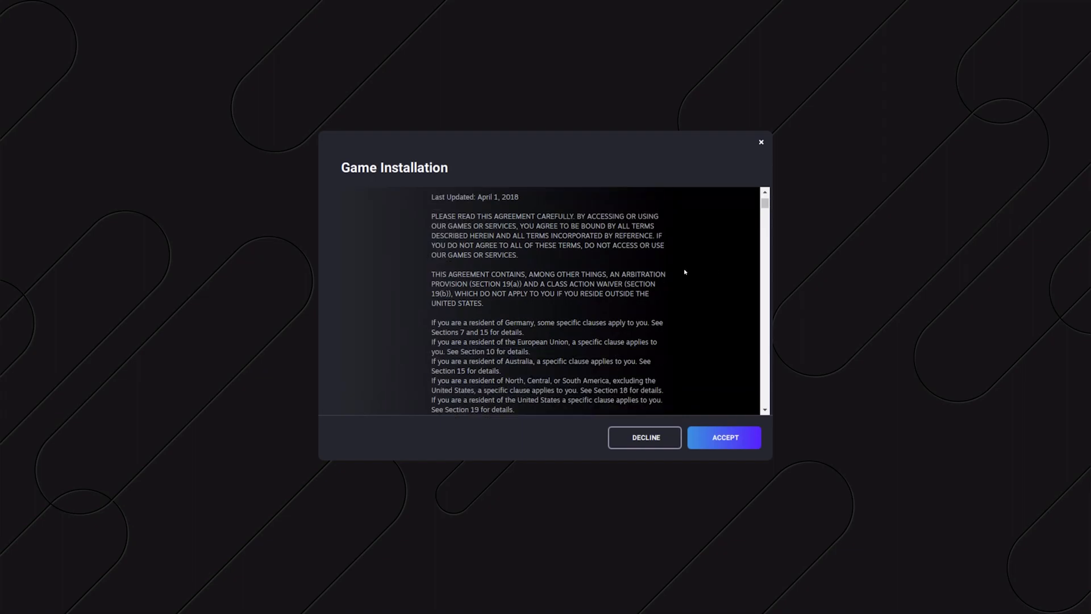
scroll("down", 3)
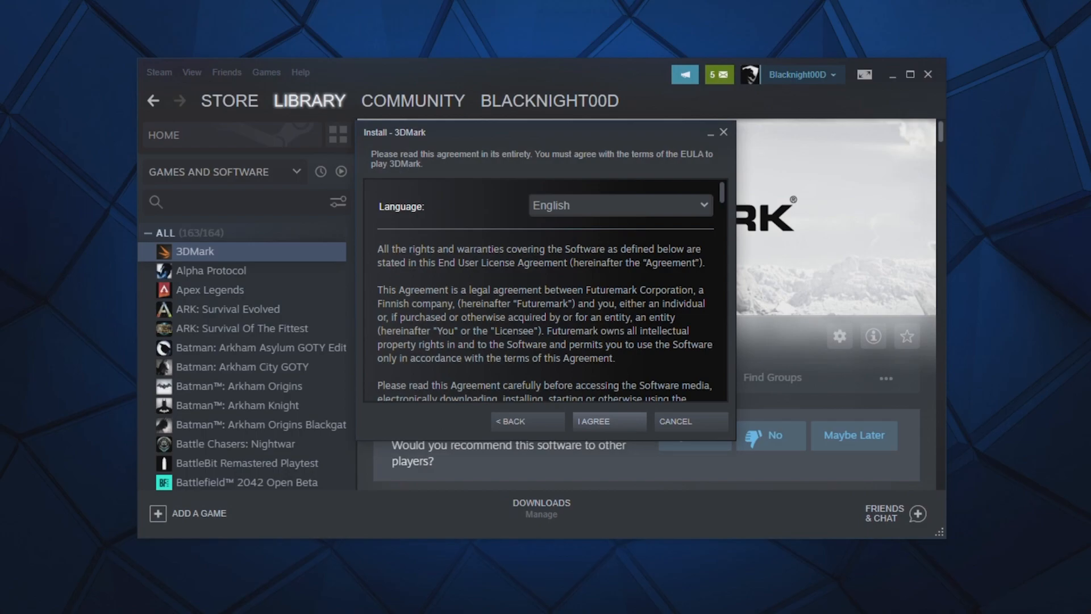
Accept the 3DMark license terms with I AGREE so the Steam install proceeds
left_click(606, 420)
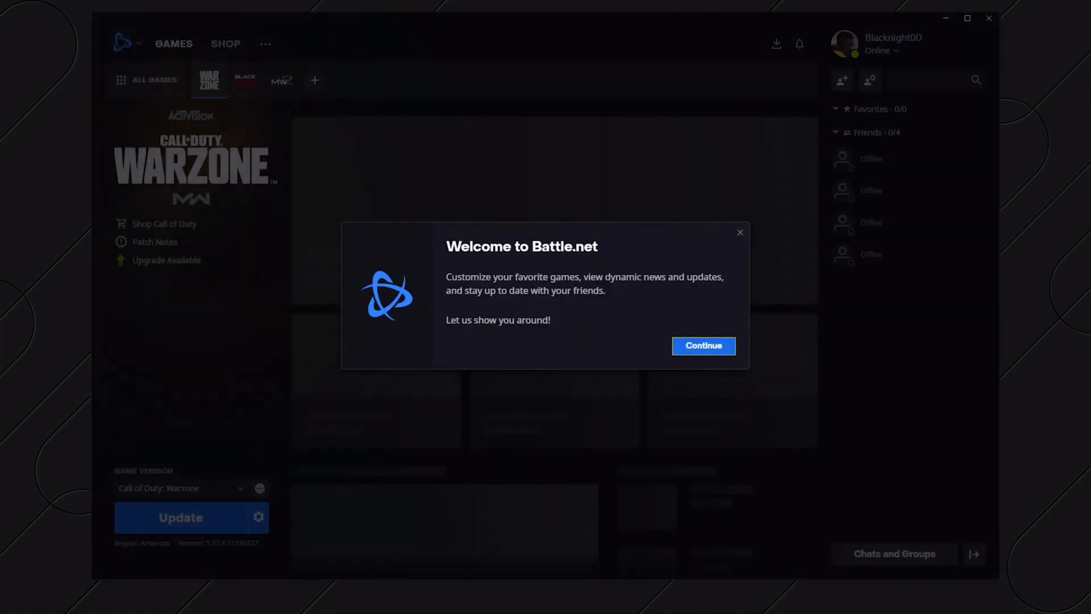
Continue through the Battle.net welcome tour tip, then expand Connection Improvement Tips on the 797 Mbps / 26 ms test result
left_click(702, 346)
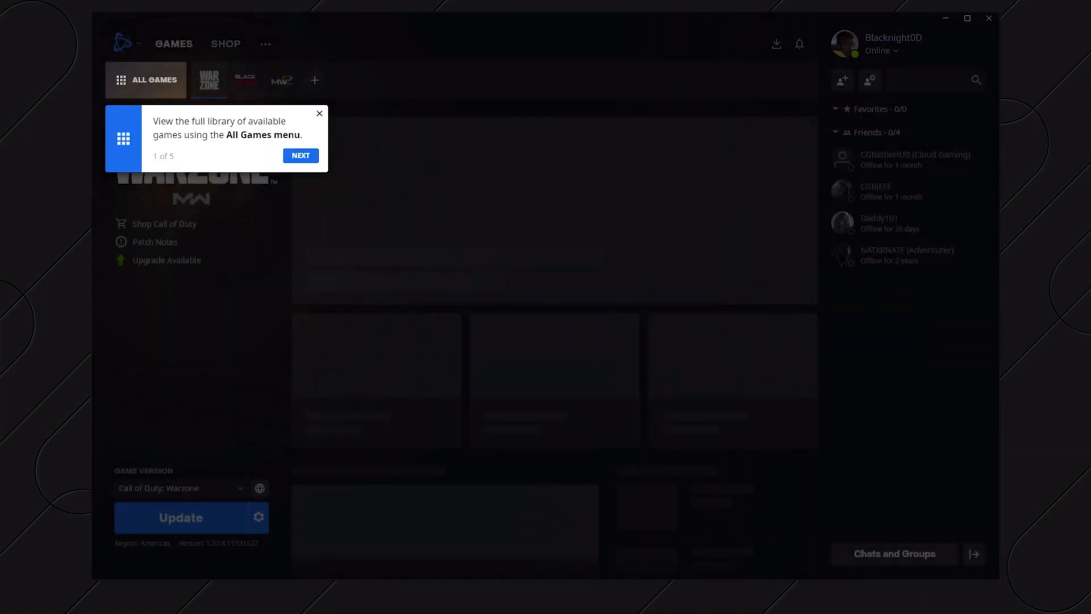
left_click(300, 155)
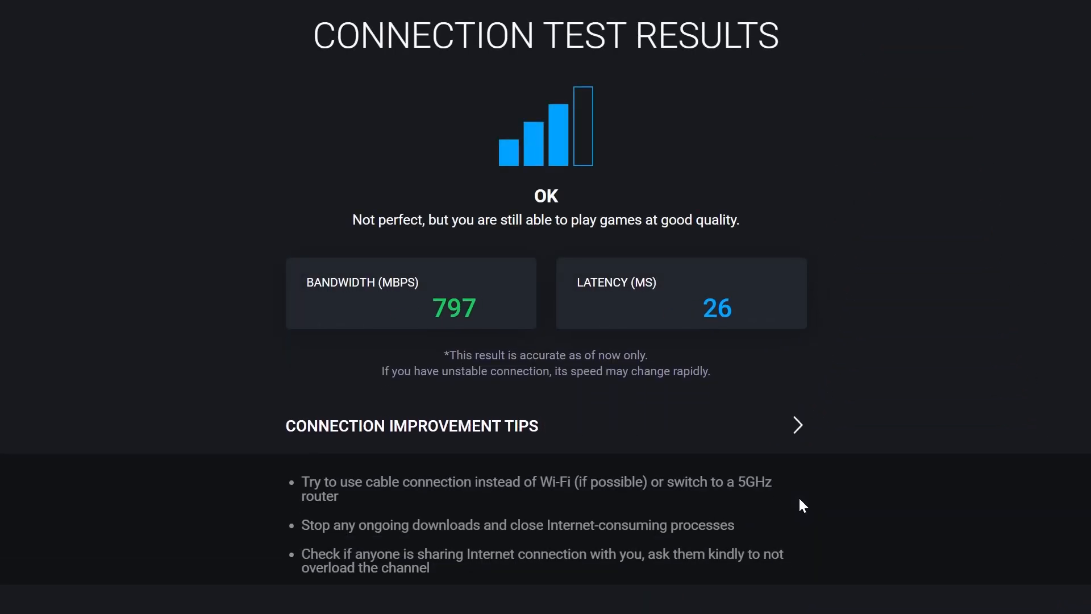
left_click(796, 425)
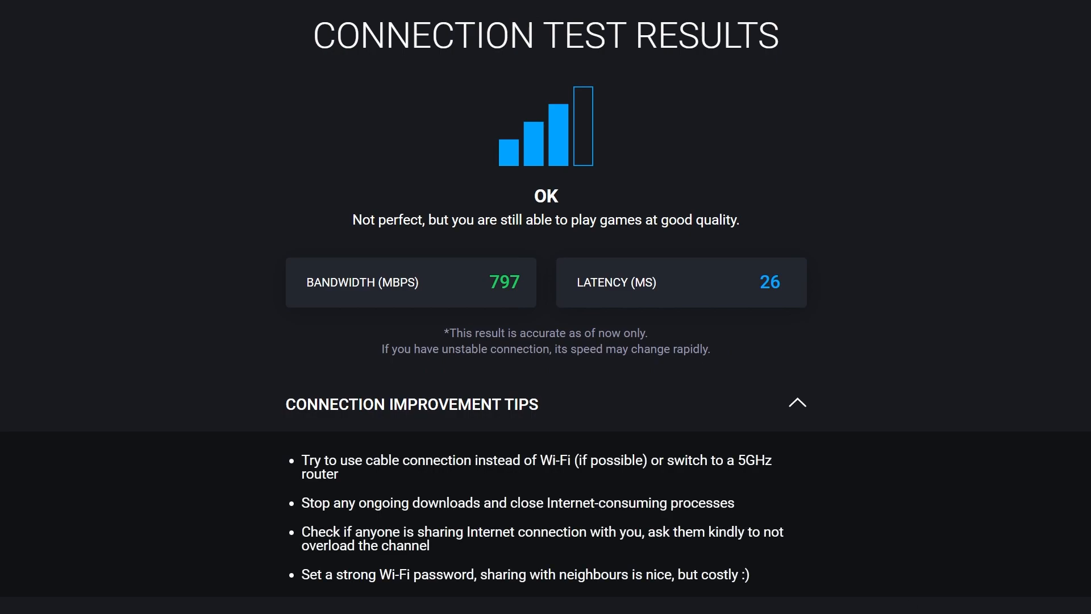